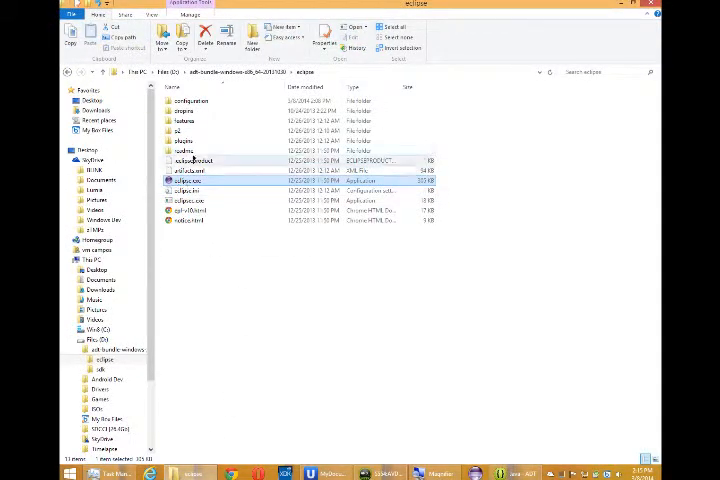
# Step: Start Eclipse from the adt-bundle folder and load the workspace with example, newapp and VmCLucky
pyautogui.doubleClick(185, 181)
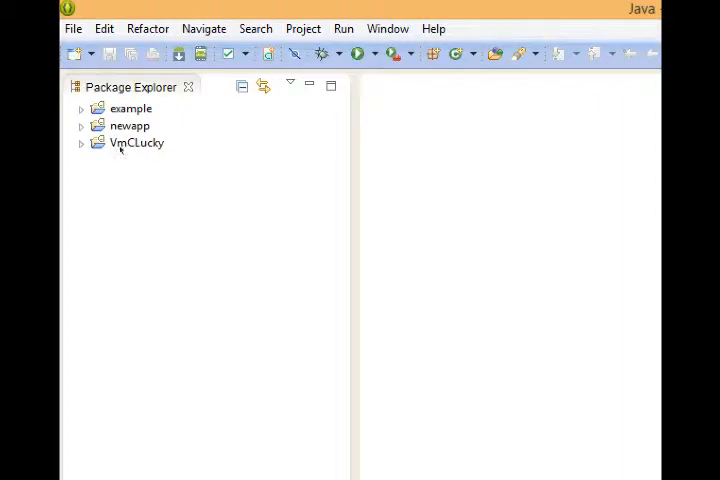
pyautogui.moveTo(141, 187)
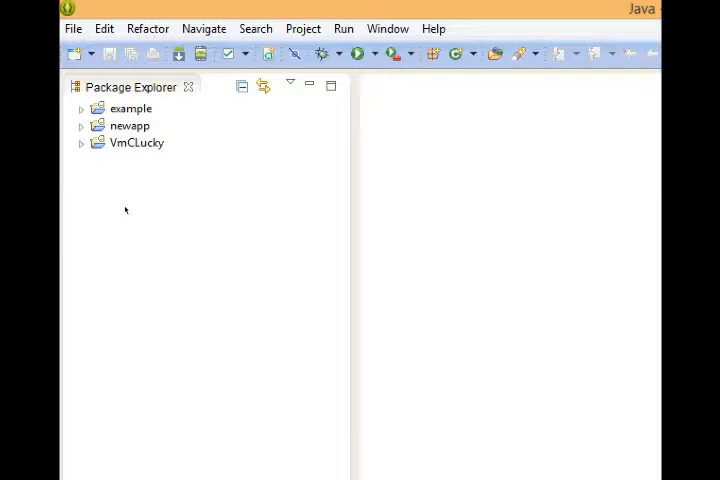
pyautogui.click(130, 108)
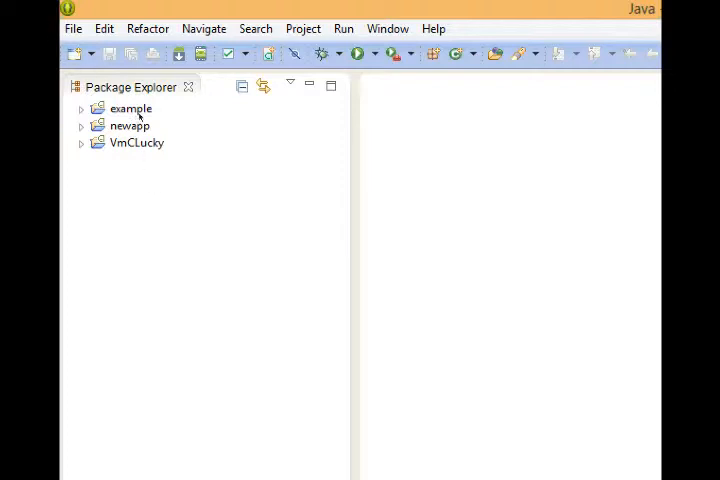
pyautogui.moveTo(132, 178)
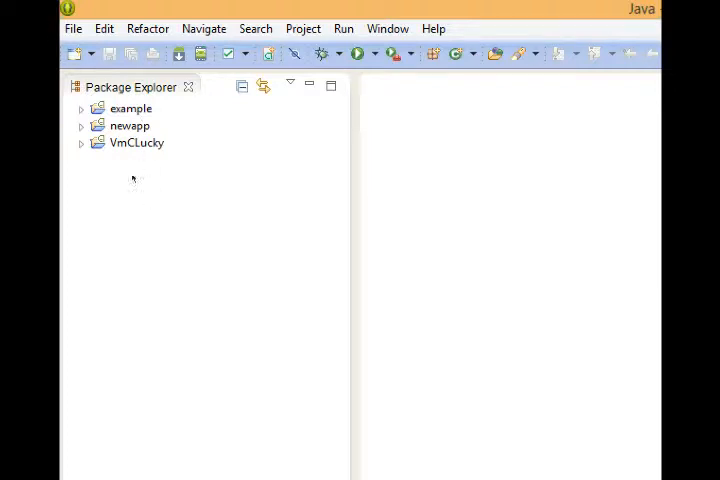
# Step: Open the New Android Application Project wizard from the File menu
pyautogui.click(72, 28)
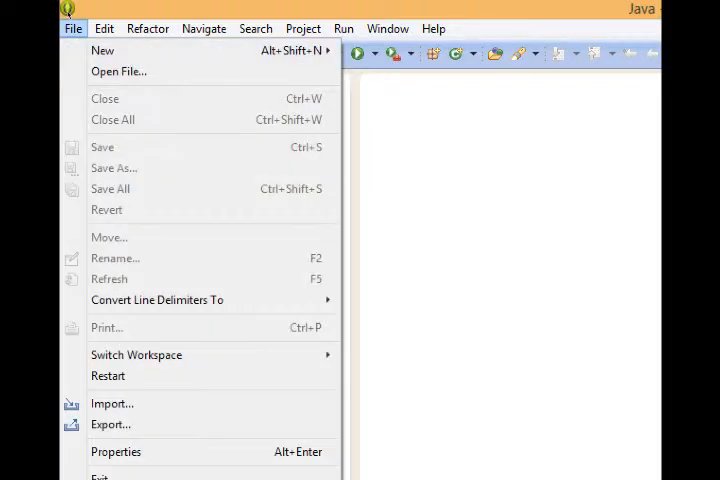
pyautogui.moveTo(102, 50)
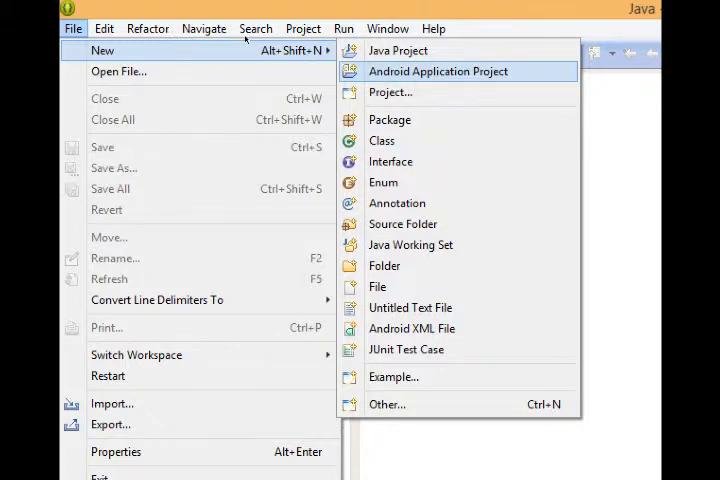
pyautogui.click(438, 71)
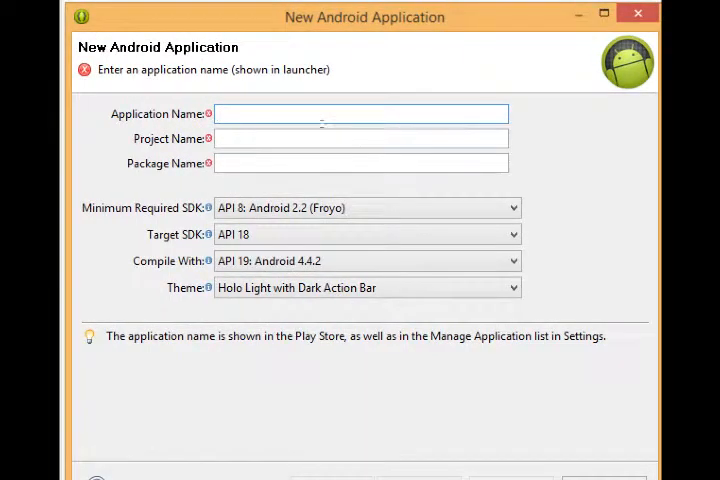
# Step: Enter 'My Amazing App' as application name, auto-filling MyAmazingApp and com.example.myamazingapp
pyautogui.click(360, 113)
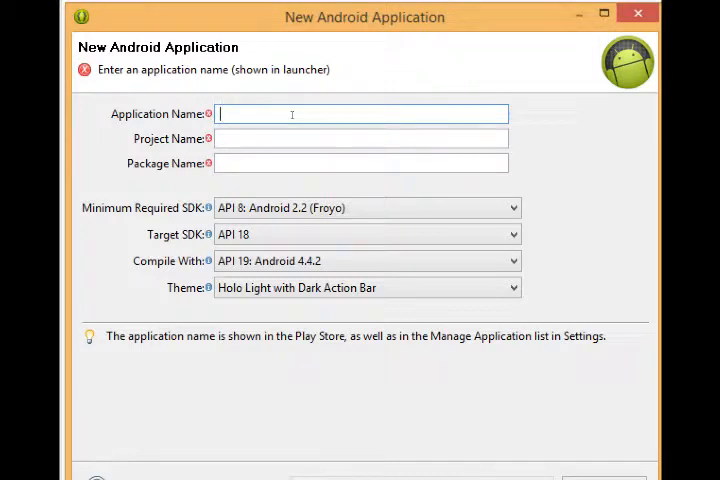
pyautogui.write('My Amazing App')
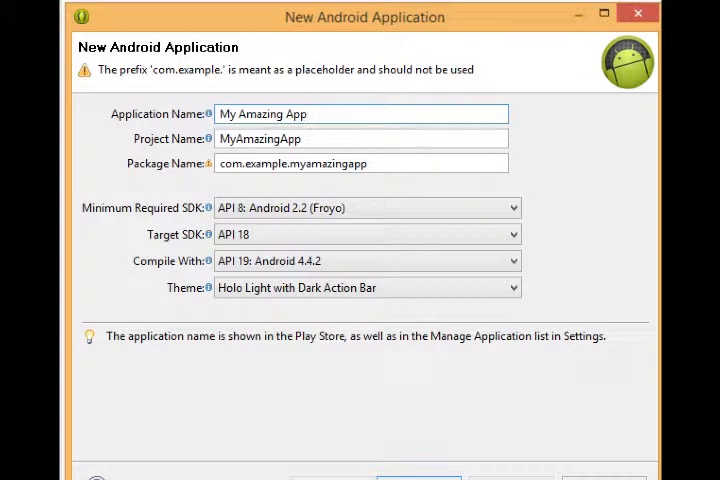
pyautogui.click(360, 113)
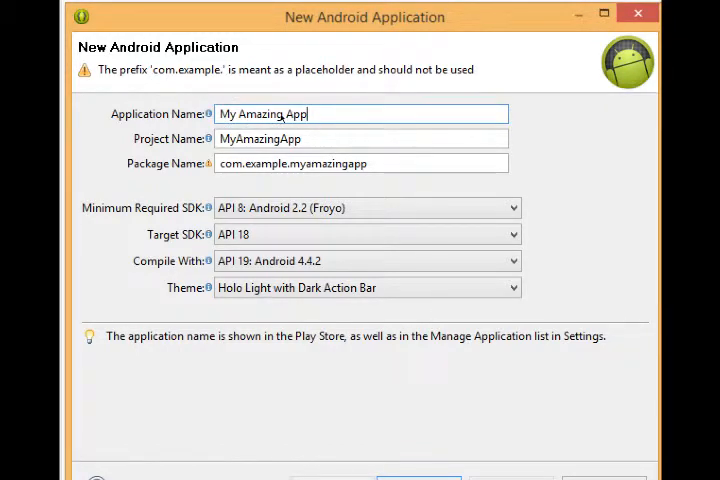
pyautogui.moveTo(208, 113)
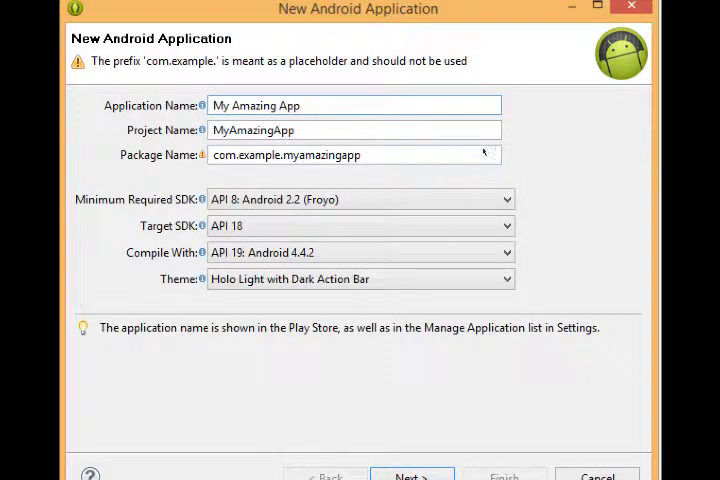
pyautogui.moveTo(333, 135)
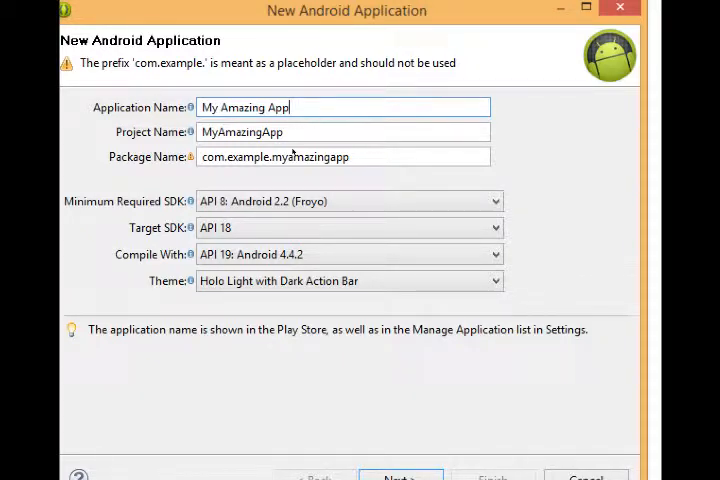
# Step: Change the package to com.campos.myamazingapp and keep the Holo Light with Dark Action Bar theme
pyautogui.click(343, 156)
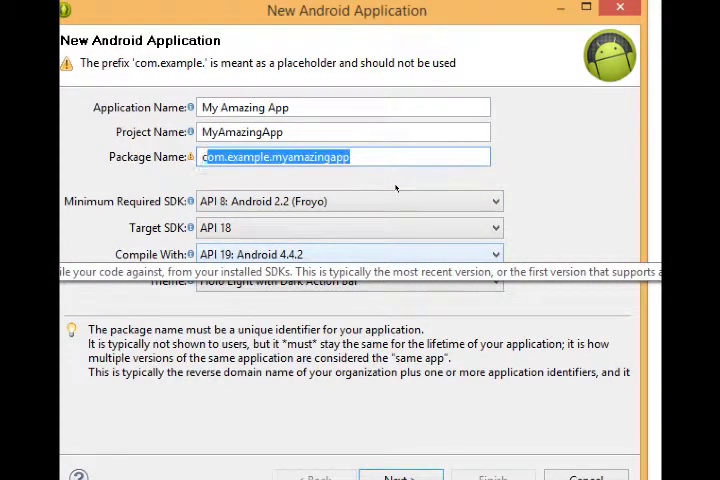
pyautogui.doubleClick(300, 157)
pyautogui.write('rg')
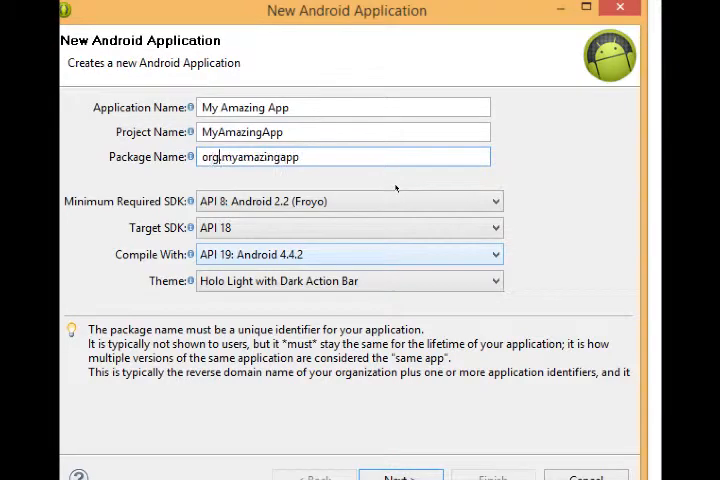
pyautogui.write('.campos')
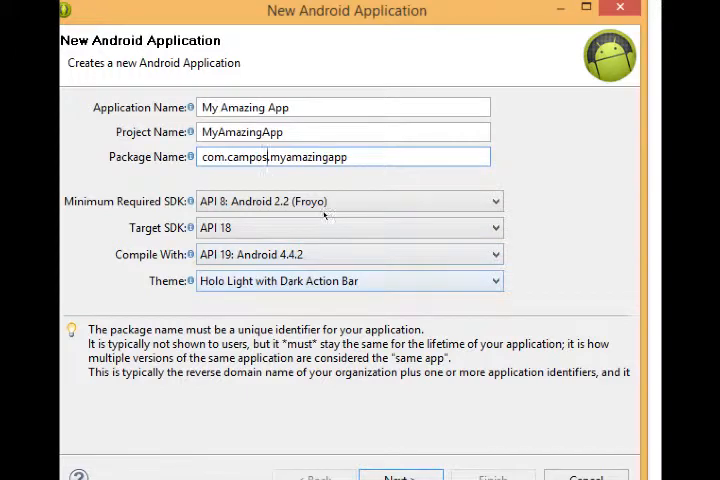
pyautogui.click(348, 280)
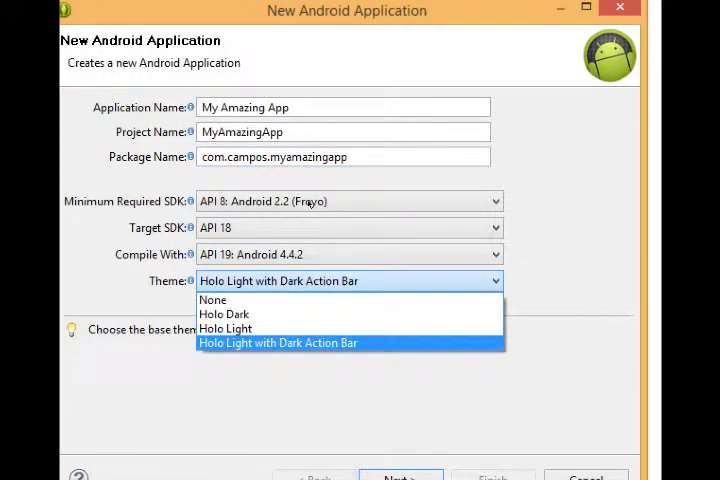
pyautogui.click(278, 342)
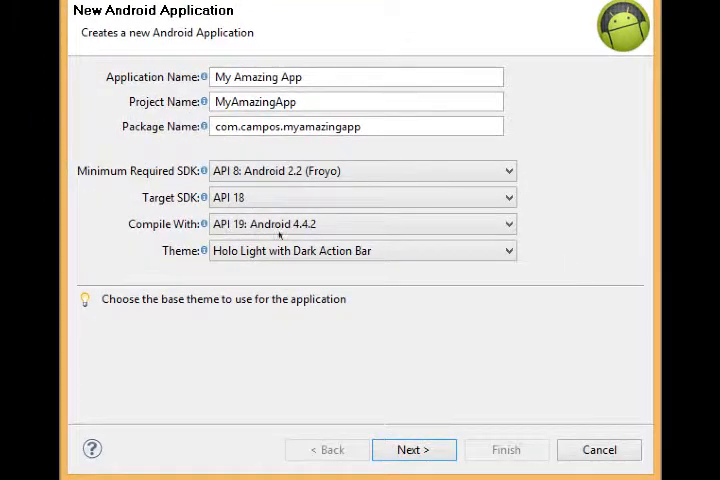
# Step: Advance to Configure Project with custom launcher icon and activity creation left enabled
pyautogui.click(413, 449)
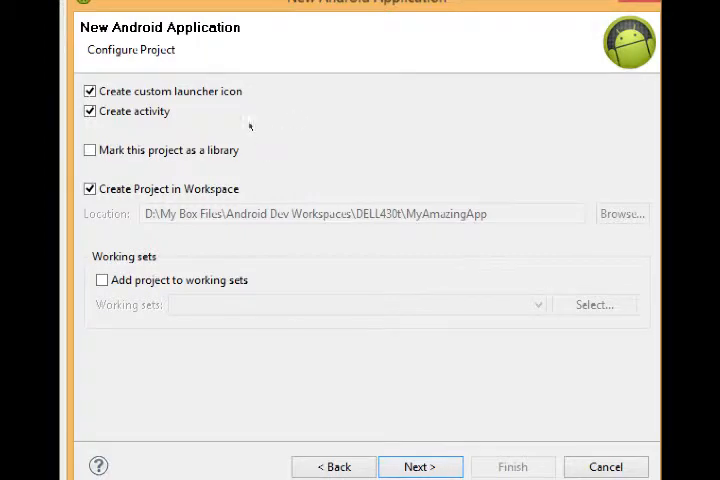
pyautogui.moveTo(330, 133)
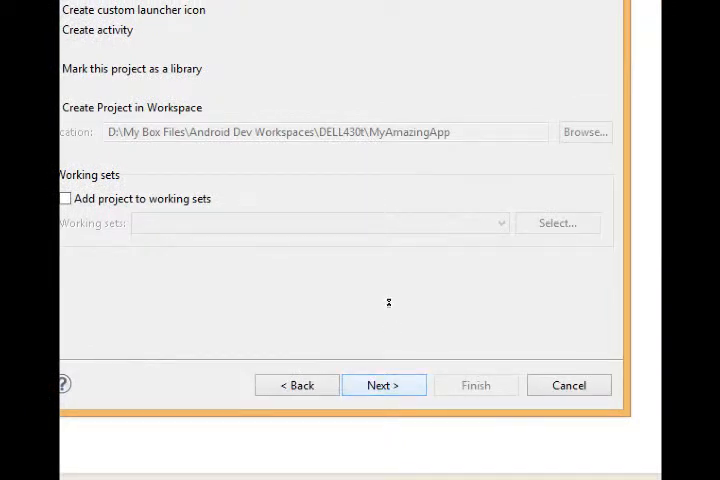
# Step: On the launcher icon page, switch the foreground to Text reading VMC
pyautogui.click(383, 385)
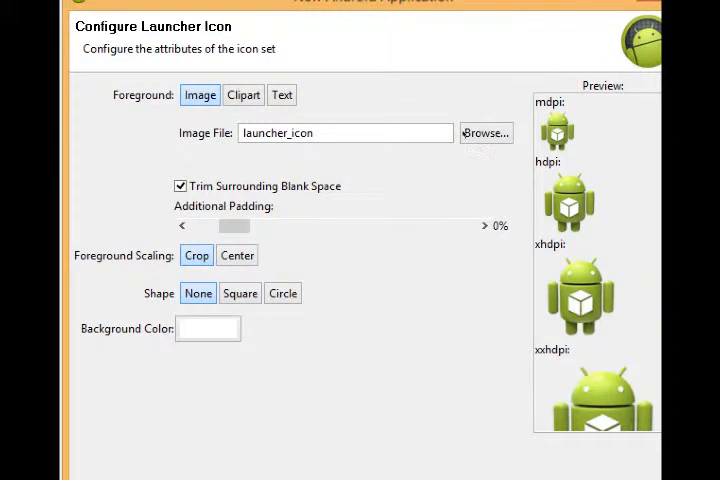
pyautogui.moveTo(481, 278)
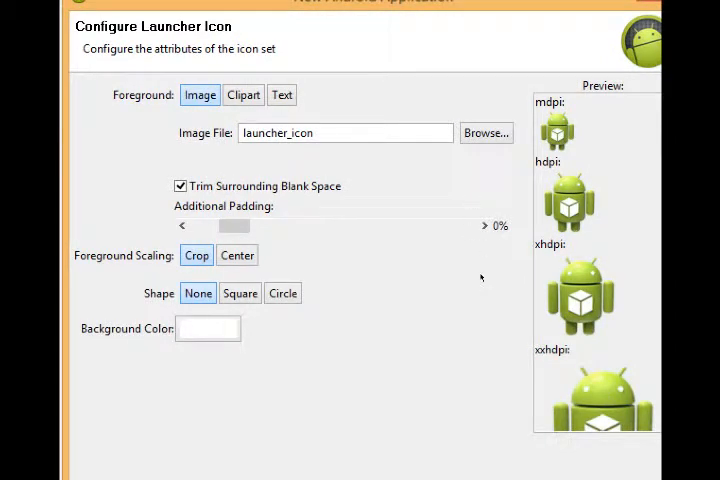
pyautogui.moveTo(417, 247)
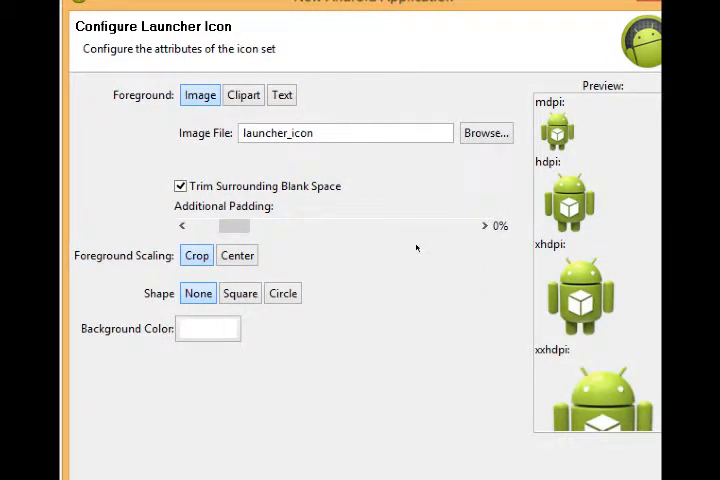
pyautogui.moveTo(336, 122)
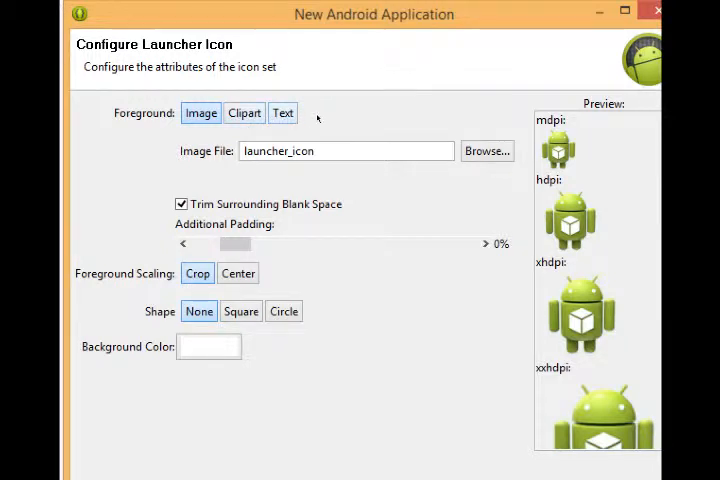
pyautogui.click(283, 112)
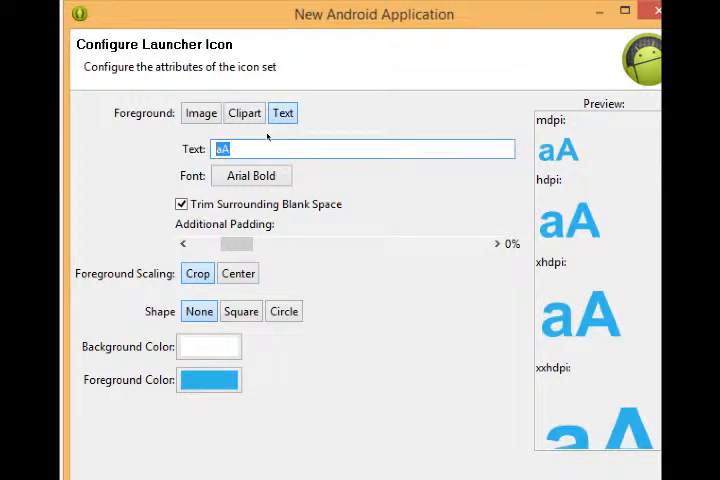
pyautogui.write('VMC')
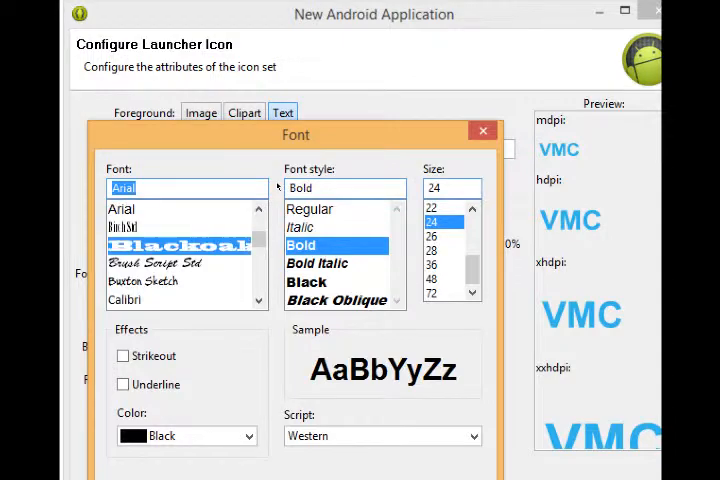
# Step: Choose Blackoak Std as the font for the VMC icon text
pyautogui.click(168, 245)
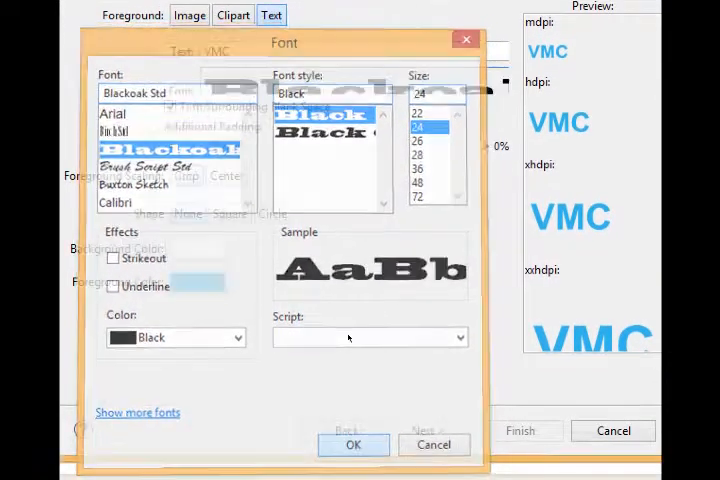
pyautogui.click(352, 444)
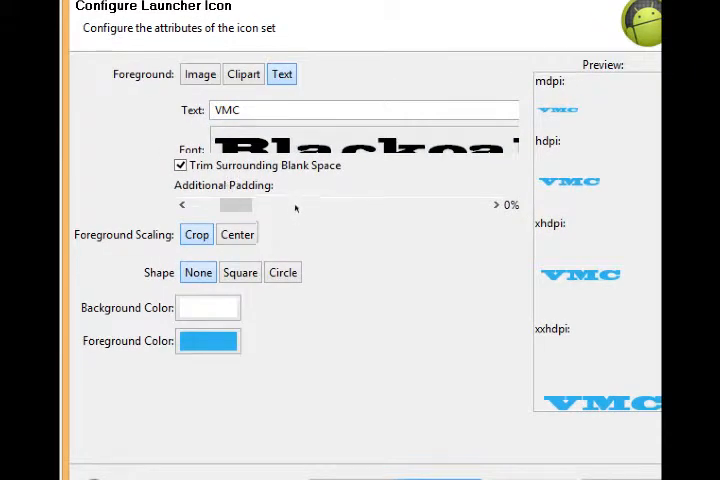
pyautogui.moveTo(325, 220)
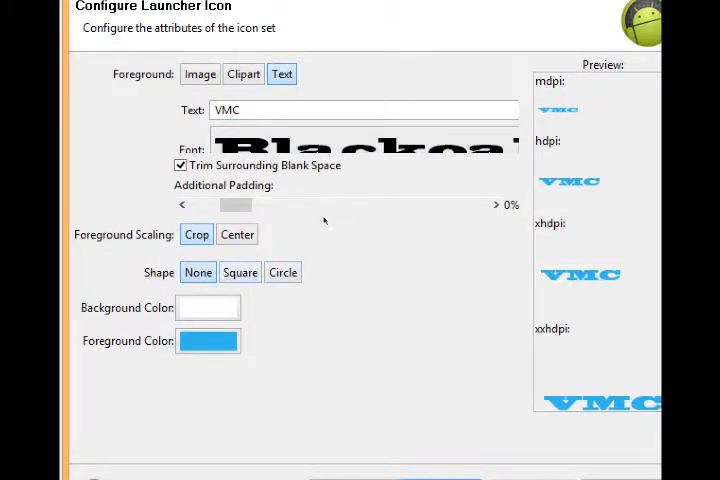
# Step: Set the launcher icon shape to Circle
pyautogui.click(283, 272)
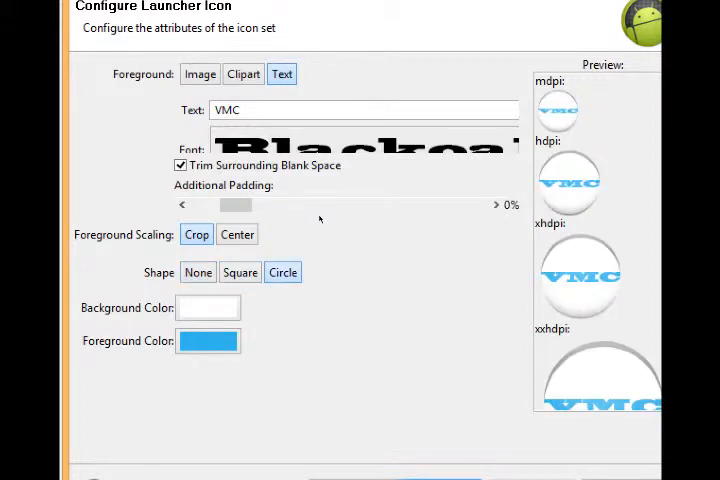
pyautogui.click(208, 341)
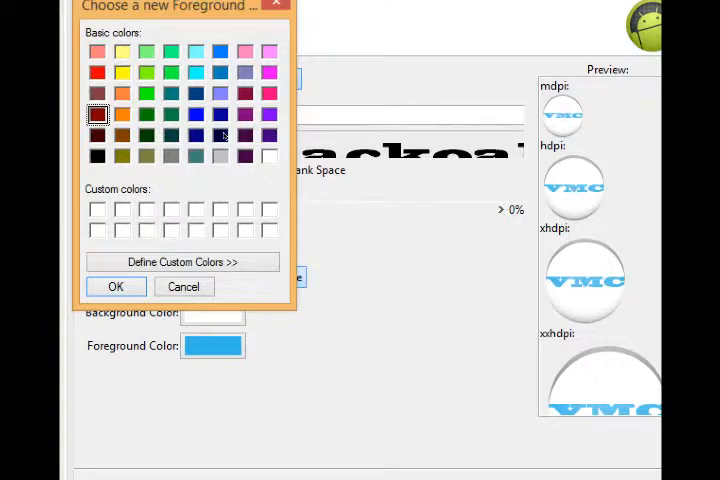
# Step: Make the circle background orange and the VMC text white
pyautogui.click(115, 287)
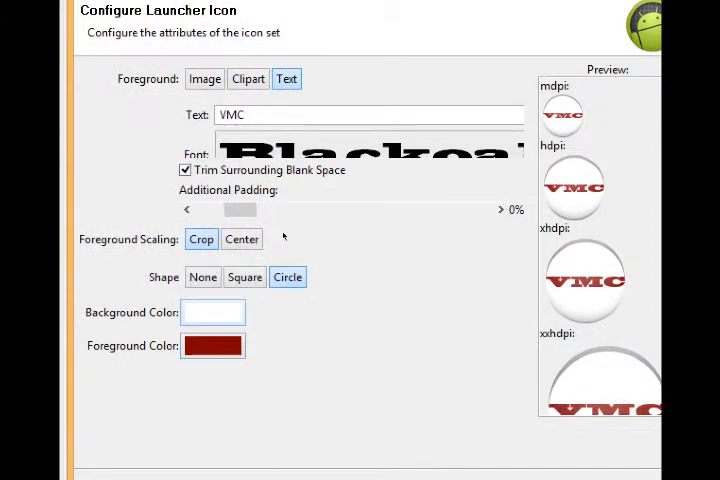
pyautogui.click(212, 312)
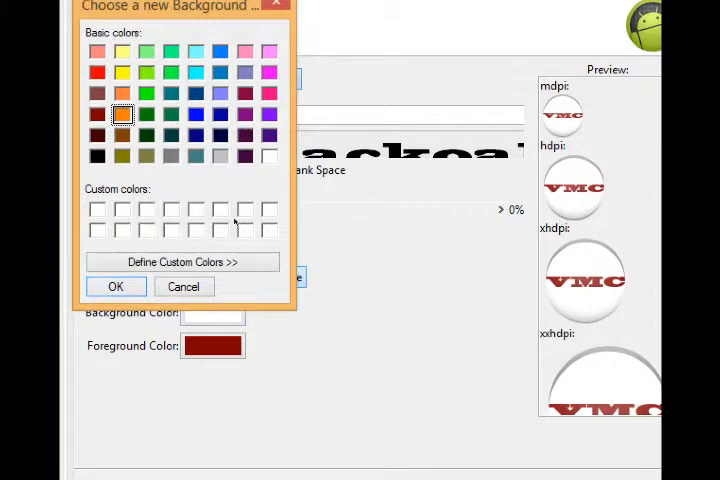
pyautogui.click(115, 286)
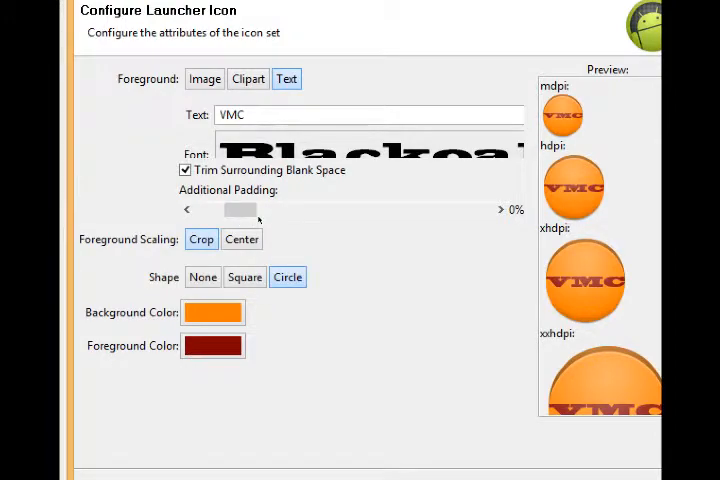
pyautogui.click(213, 345)
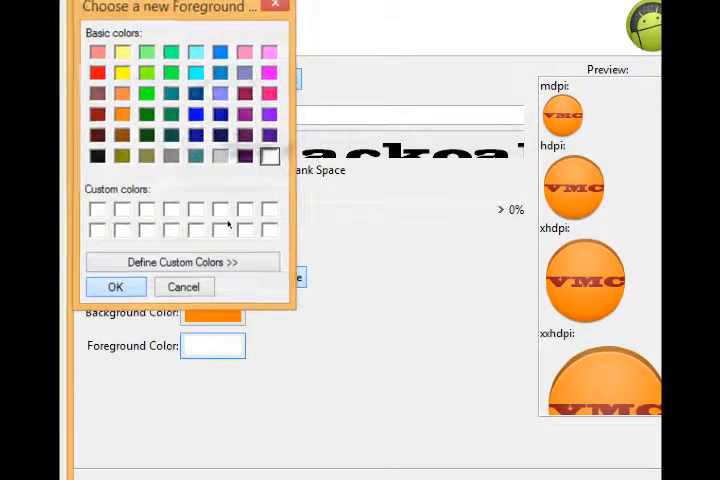
pyautogui.click(184, 287)
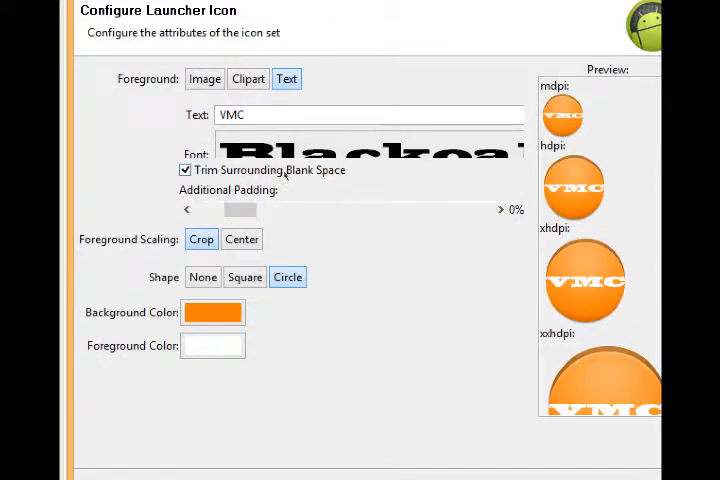
# Step: Center VMC without trimming, raise padding to about 29%, and move to Create Activity
pyautogui.moveTo(240, 210); pyautogui.dragTo(262, 210)
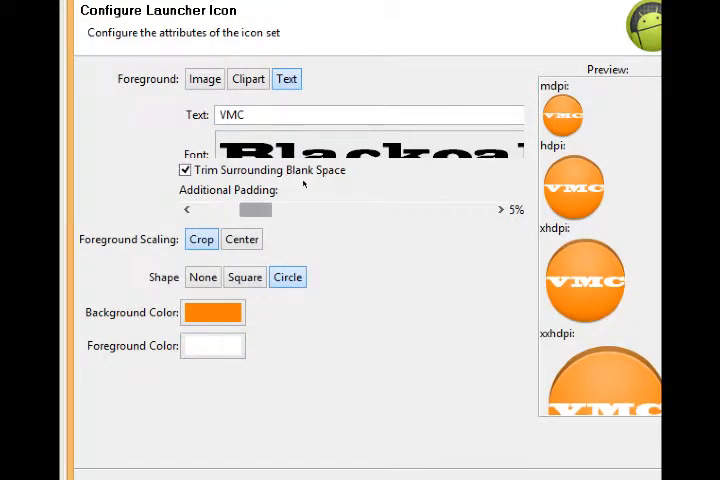
pyautogui.click(241, 239)
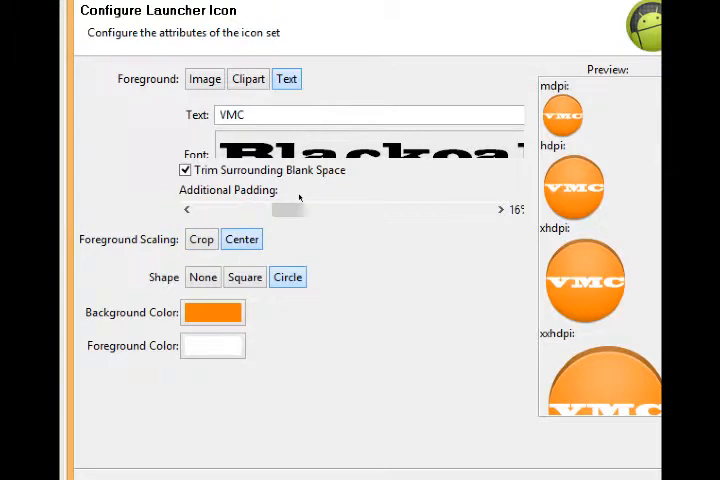
pyautogui.moveTo(285, 209); pyautogui.dragTo(310, 209)
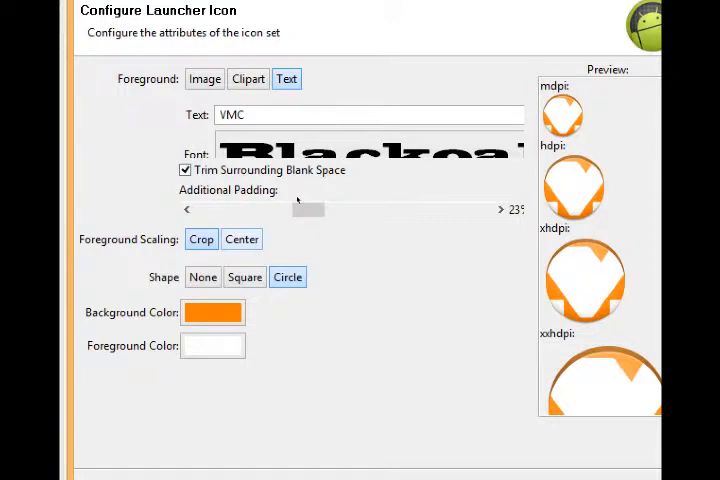
pyautogui.click(241, 239)
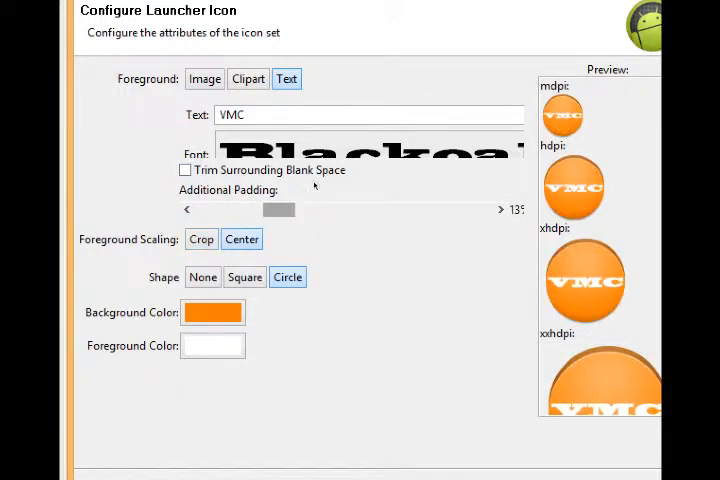
pyautogui.moveTo(280, 210); pyautogui.dragTo(325, 210)
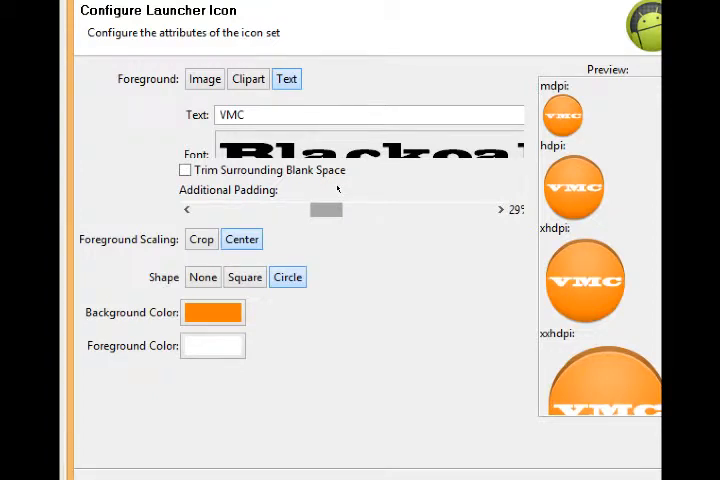
pyautogui.moveTo(347, 251)
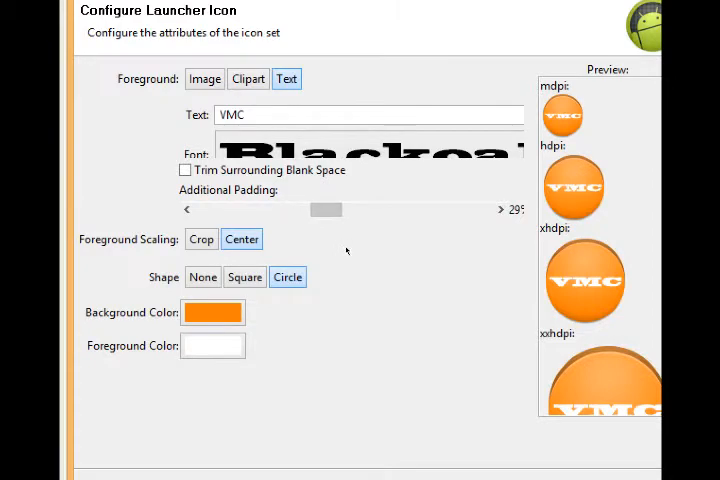
pyautogui.click(417, 449)
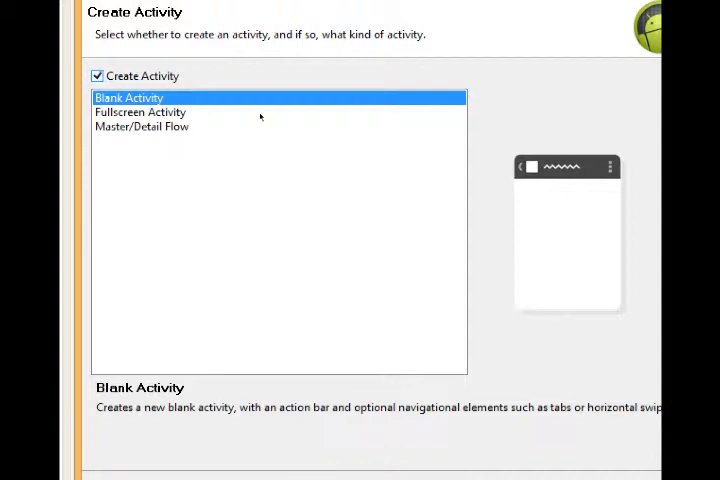
pyautogui.moveTo(419, 258)
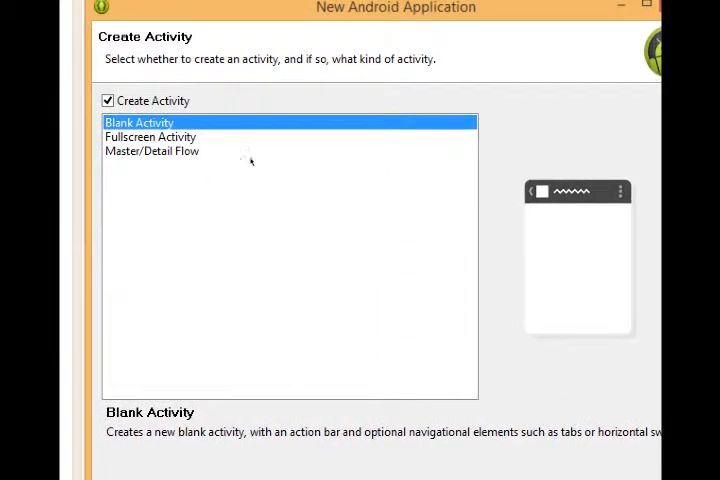
# Step: Preview the Fullscreen and Master/Detail templates, then proceed with Blank Activity
pyautogui.click(150, 136)
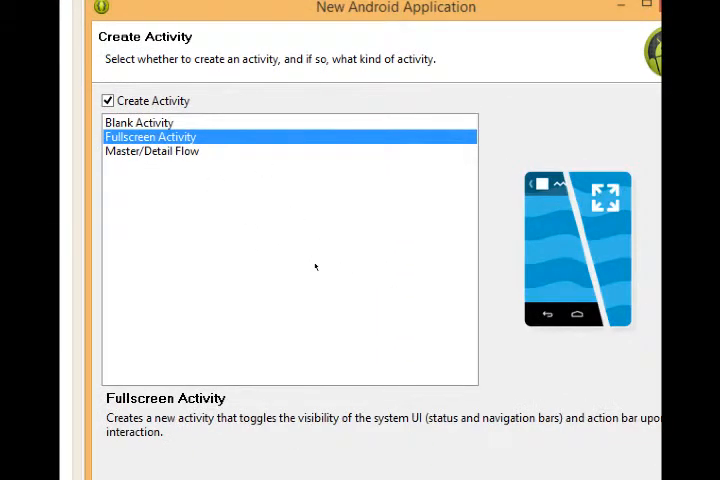
pyautogui.moveTo(328, 266)
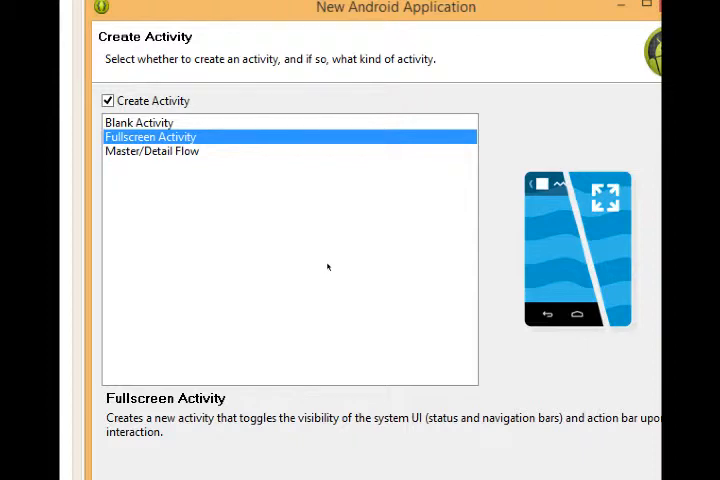
pyautogui.moveTo(410, 284)
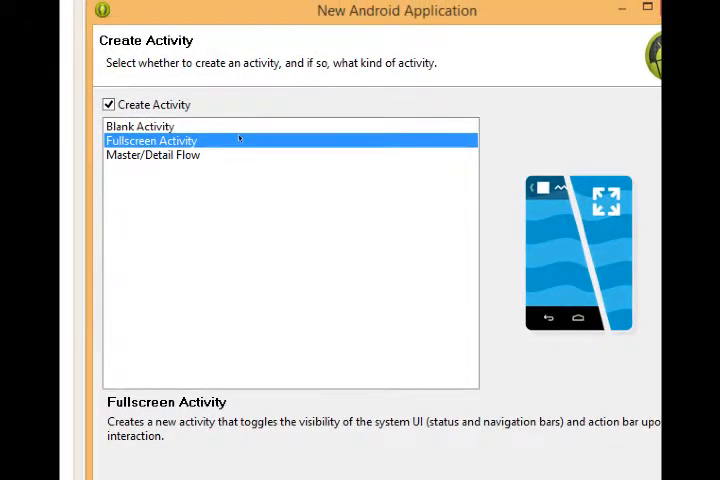
pyautogui.click(152, 155)
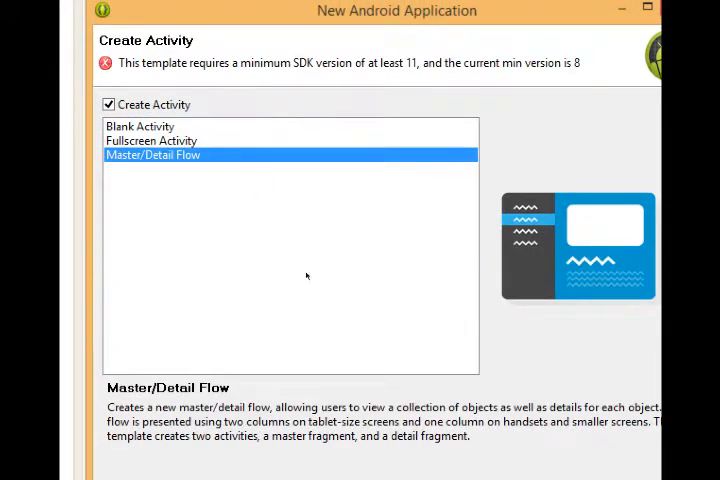
pyautogui.click(140, 125)
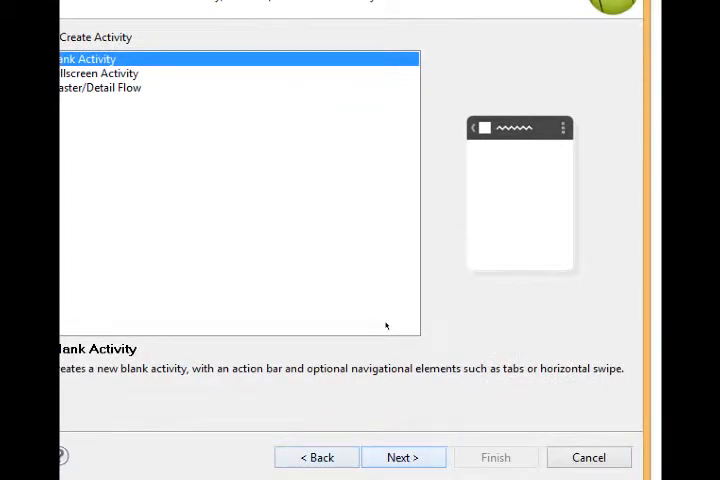
pyautogui.click(403, 457)
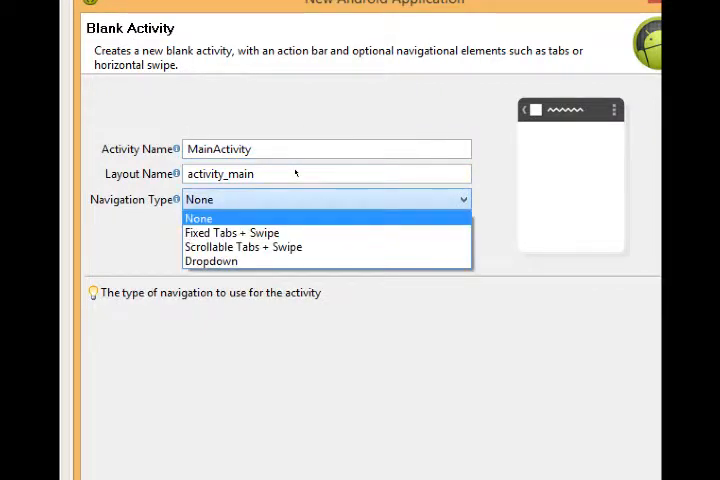
# Step: Try Scrollable Tabs + Swipe navigation, revert to None, and finish generating MyAmazingApp
pyautogui.click(231, 232)
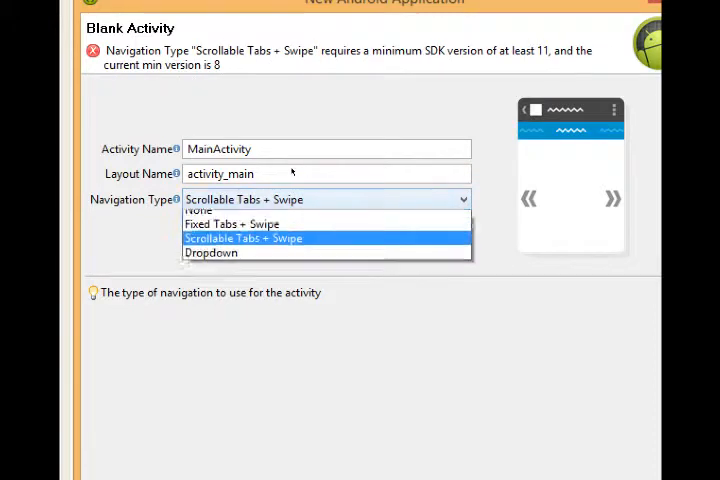
pyautogui.click(197, 210)
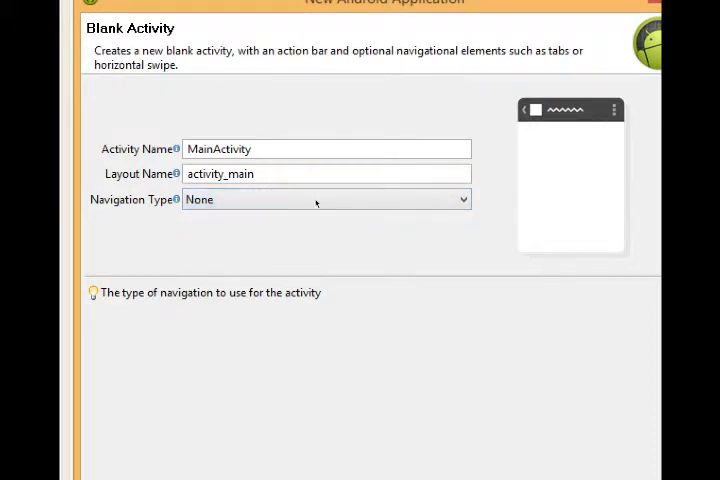
pyautogui.click(325, 199)
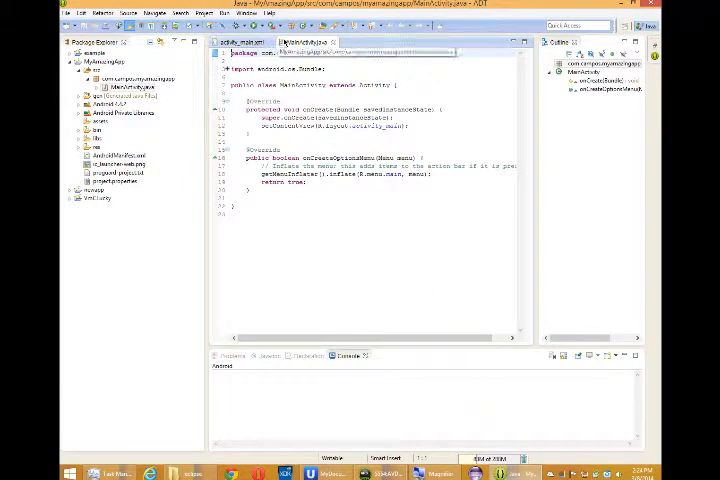
# Step: Open the activity_main.xml editor tab to preview the Hello world screen
pyautogui.click(230, 41)
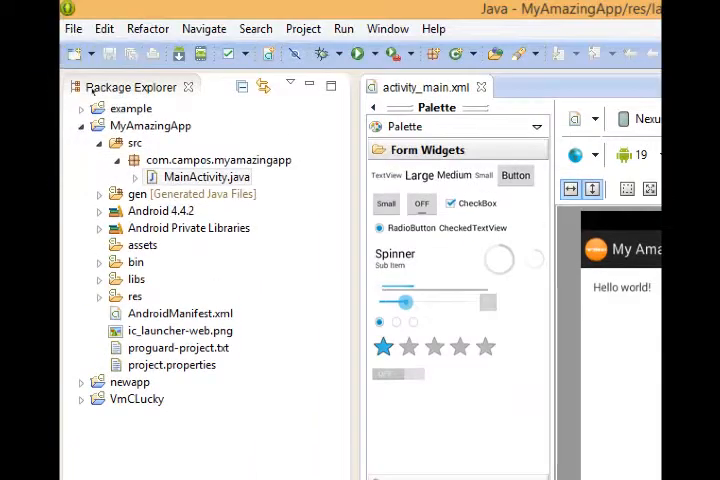
# Step: Inspect the Graphical Layout preview, then show activity_main.xml as XML source
pyautogui.click(152, 125)
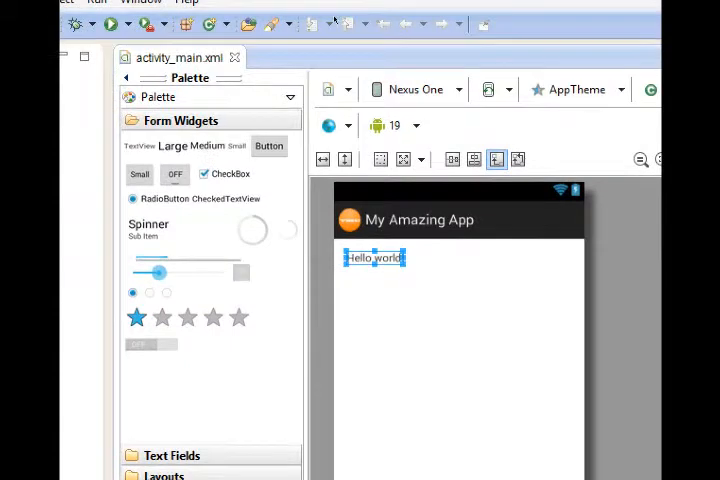
pyautogui.moveTo(180, 57)
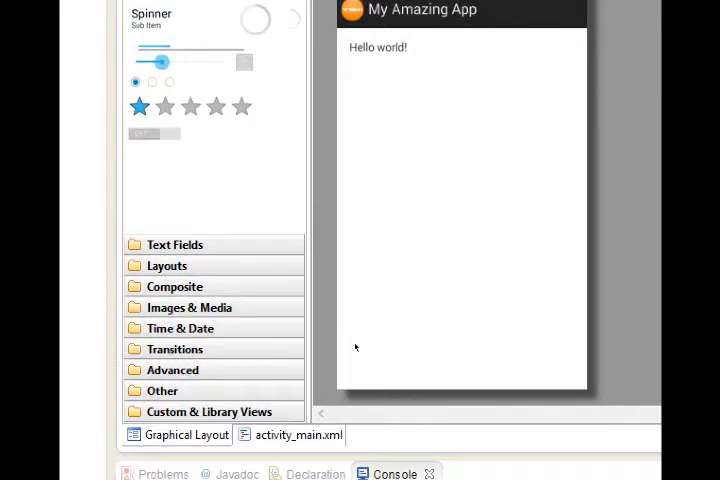
pyautogui.moveTo(344, 350)
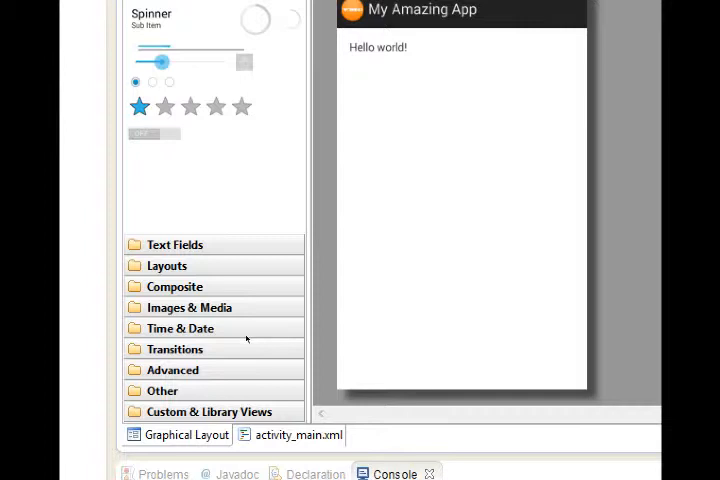
pyautogui.moveTo(255, 345)
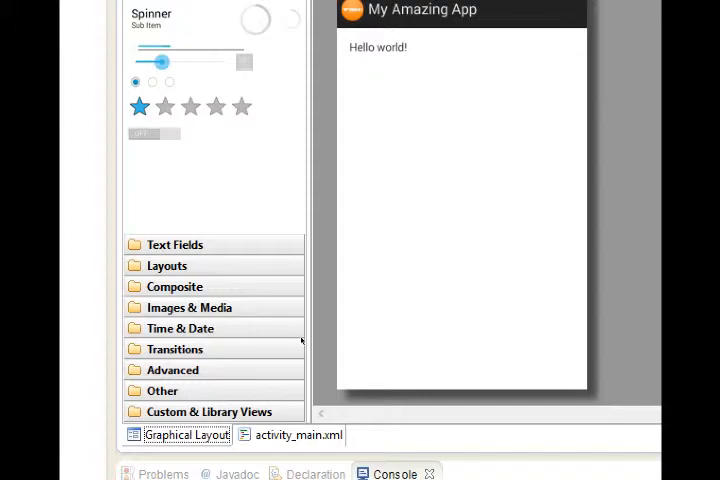
pyautogui.click(297, 435)
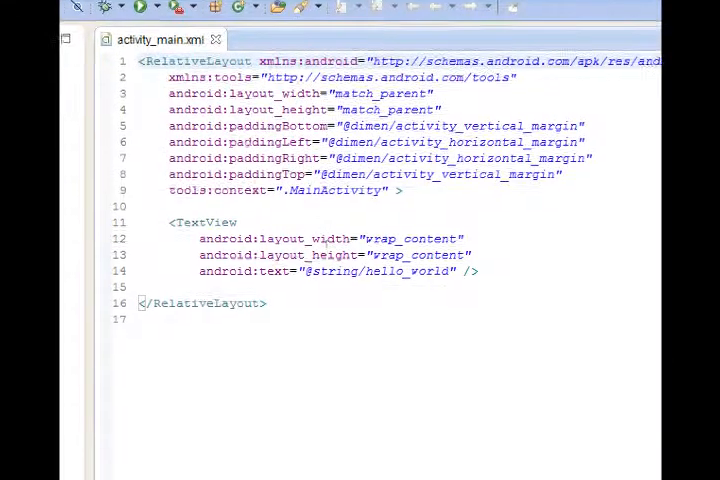
# Step: Review the RelativeLayout and TextView XML, then return to the Graphical Layout designer
pyautogui.click(211, 437)
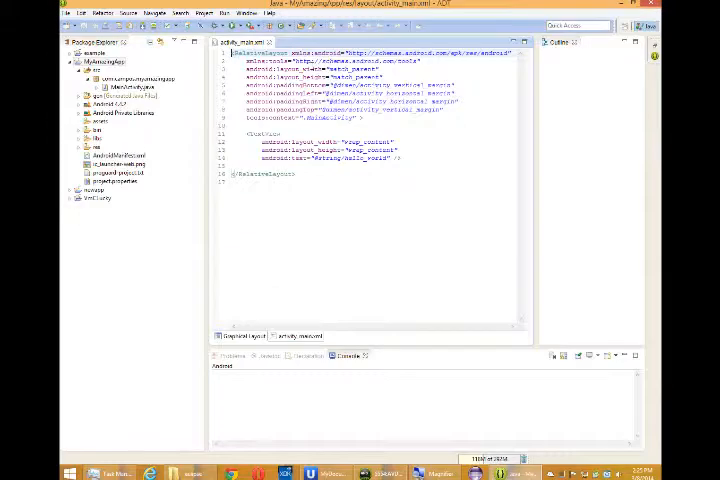
pyautogui.click(243, 335)
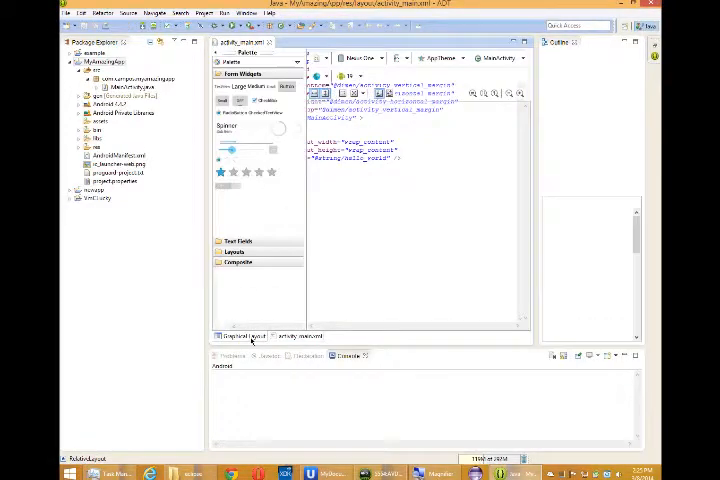